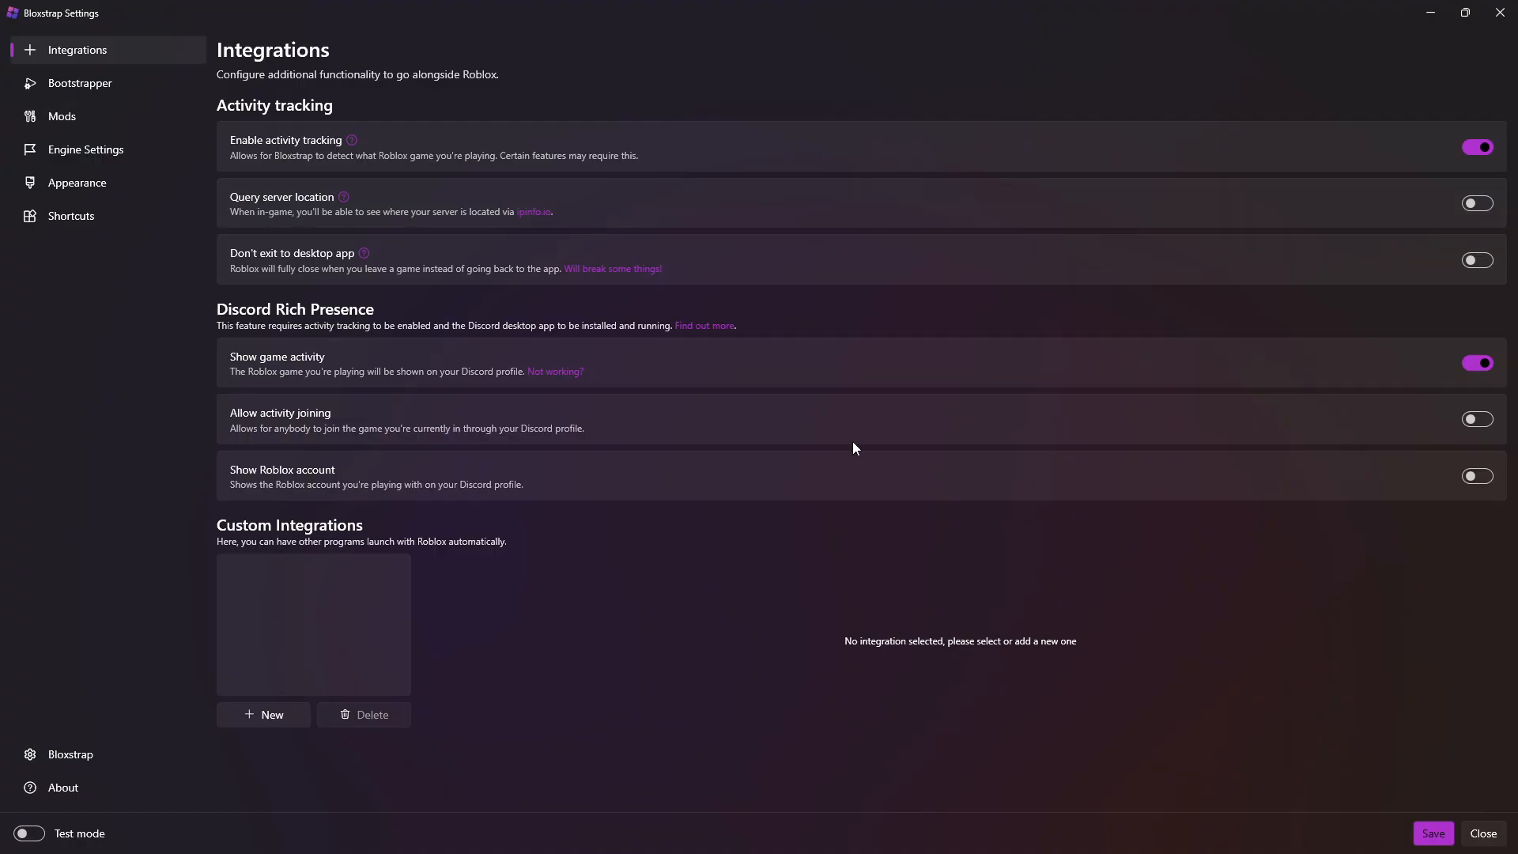
mouse_move(61, 117)
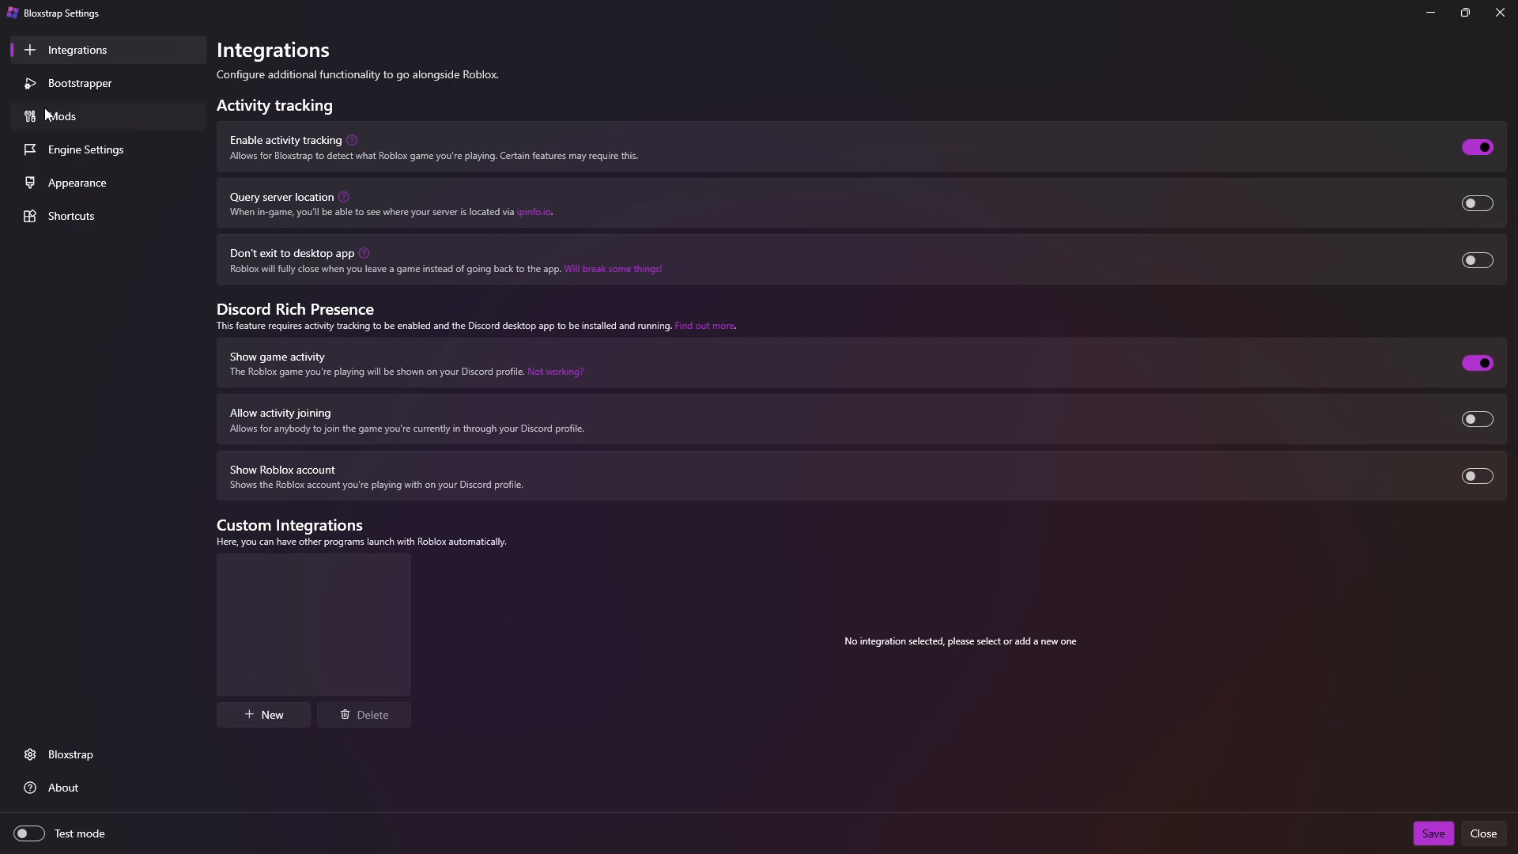
From Engine Settings, reach the Fast Flag Editor and start adding a new fast flag
click(85, 150)
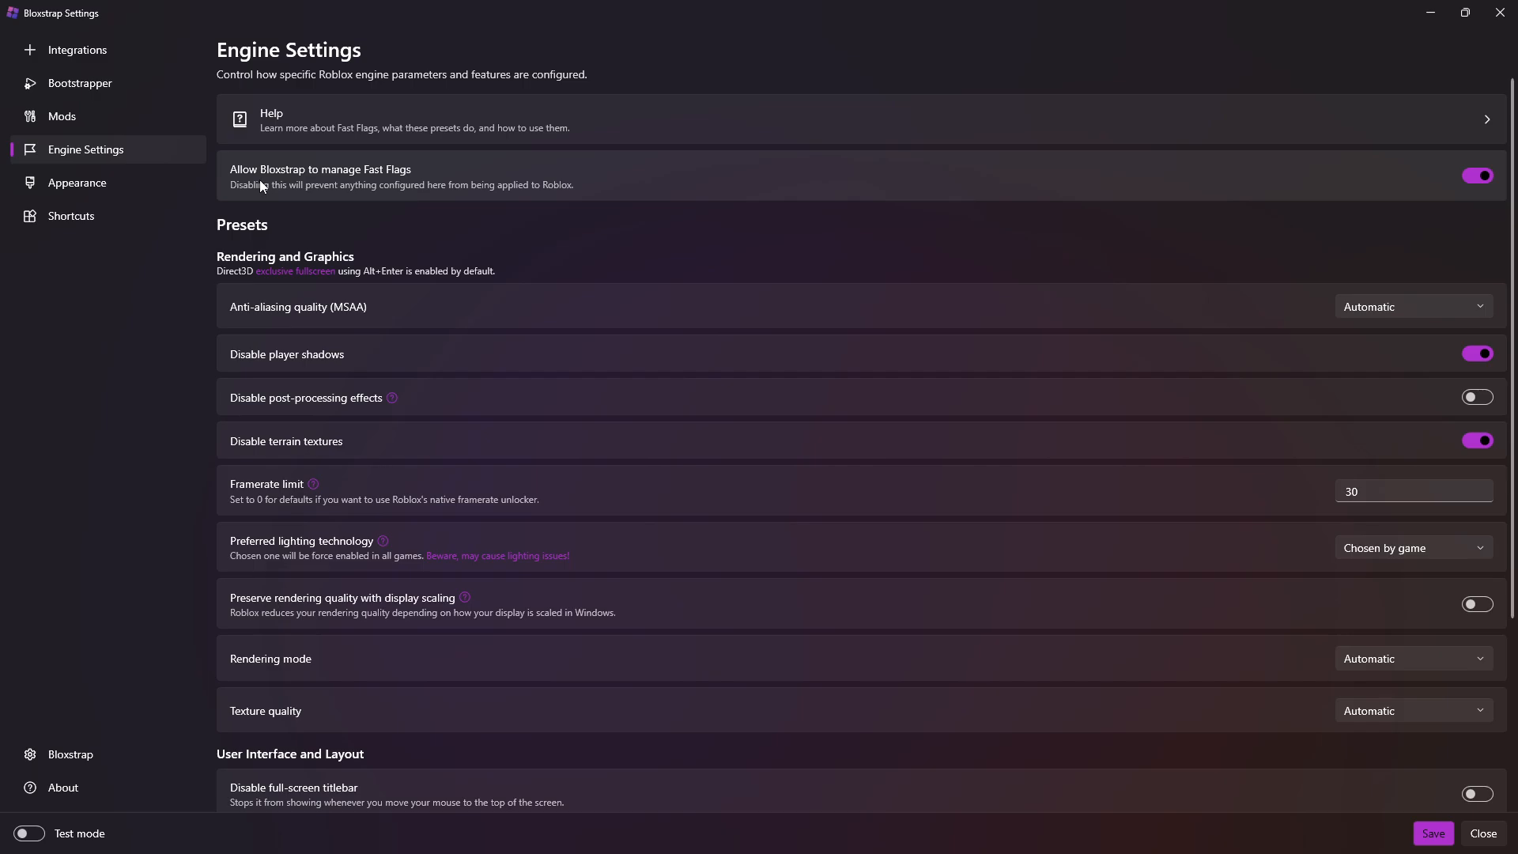
mouse_move(397, 191)
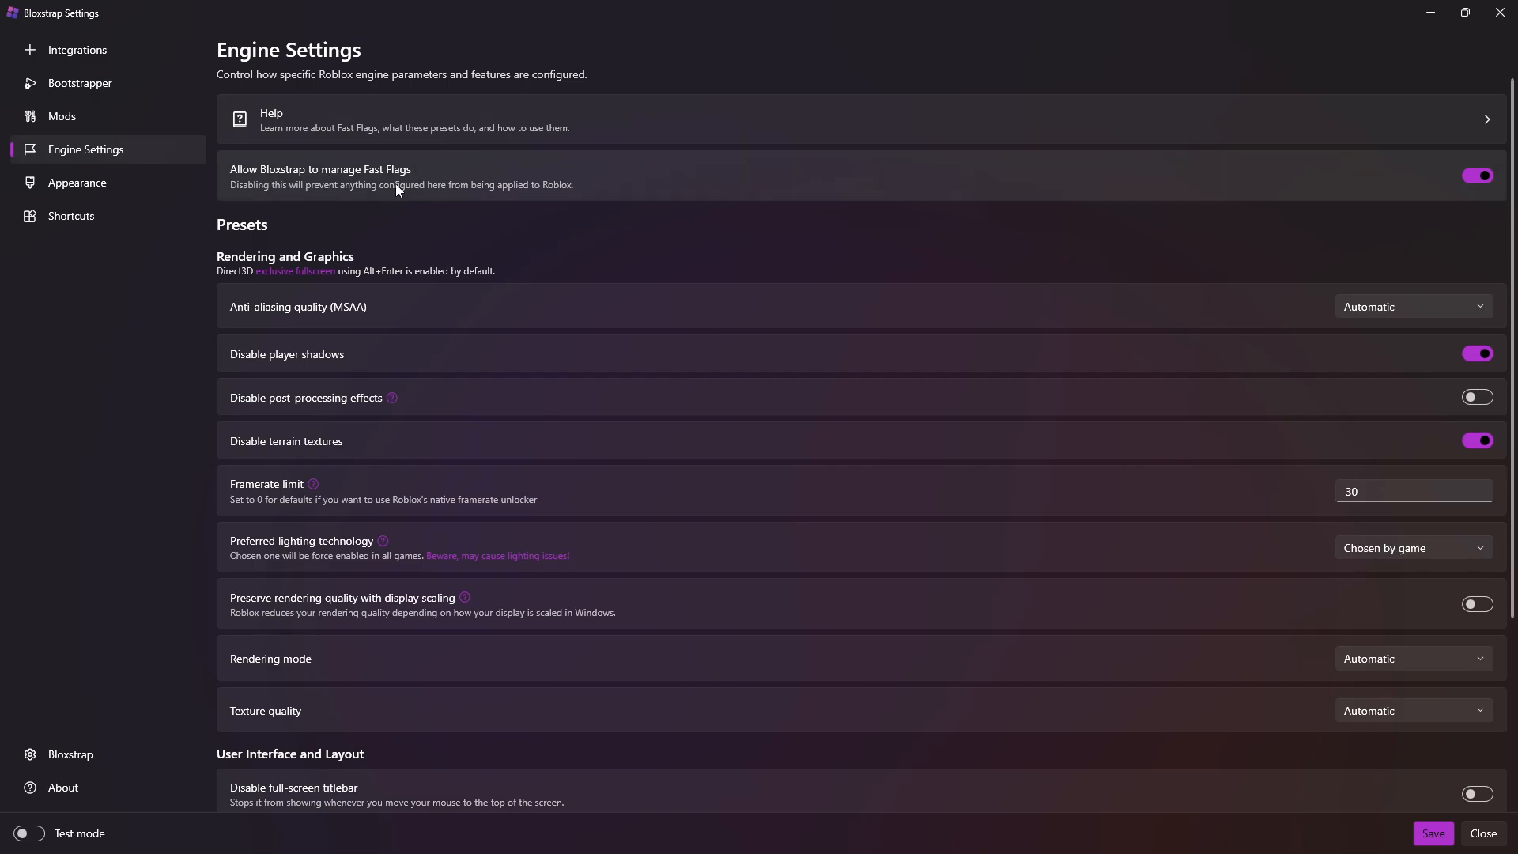
scroll(down, 3)
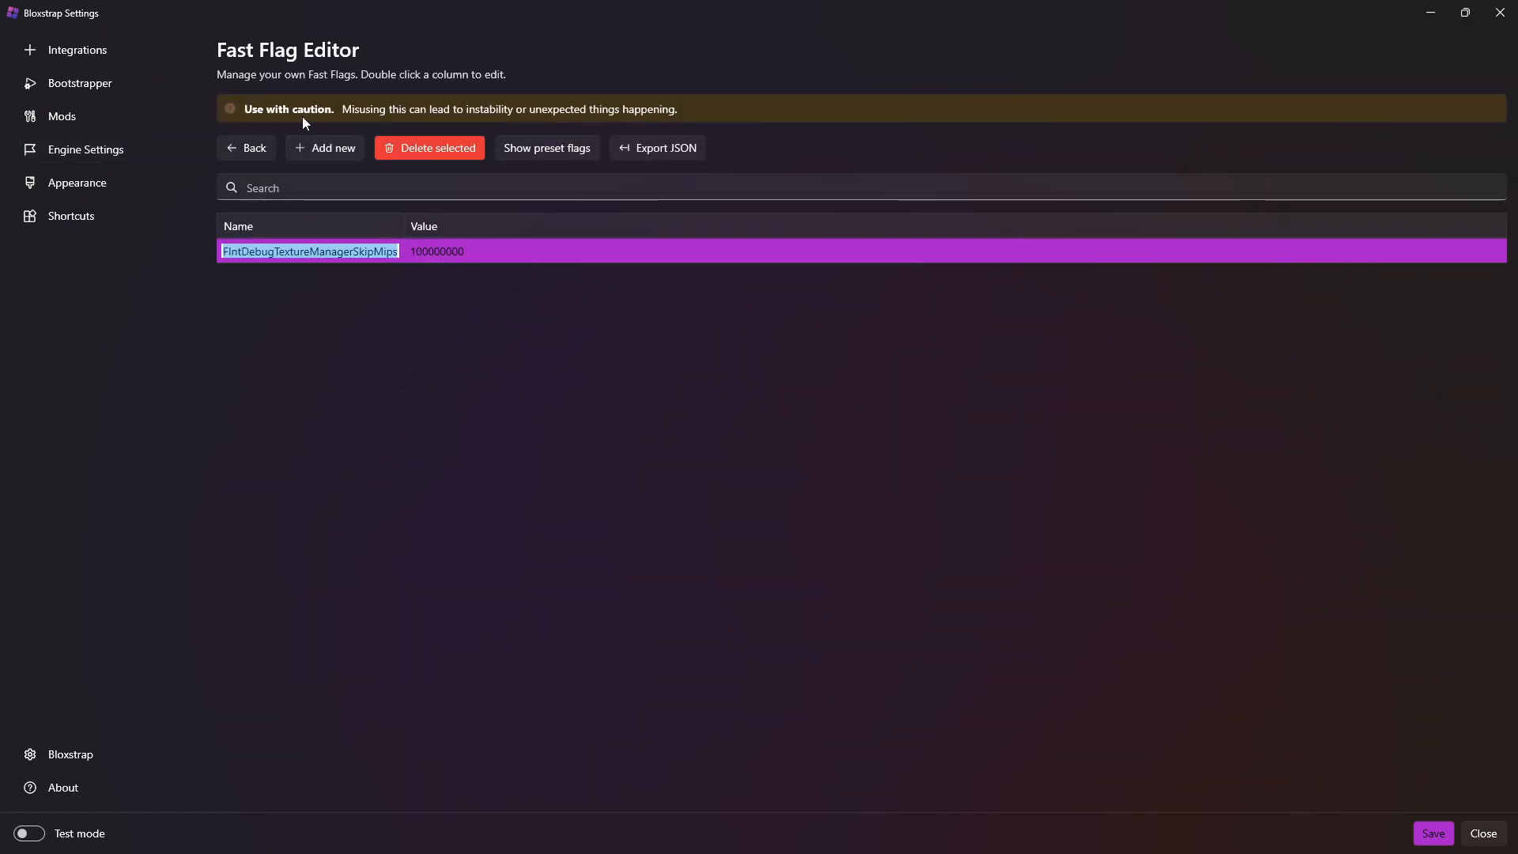
click(331, 147)
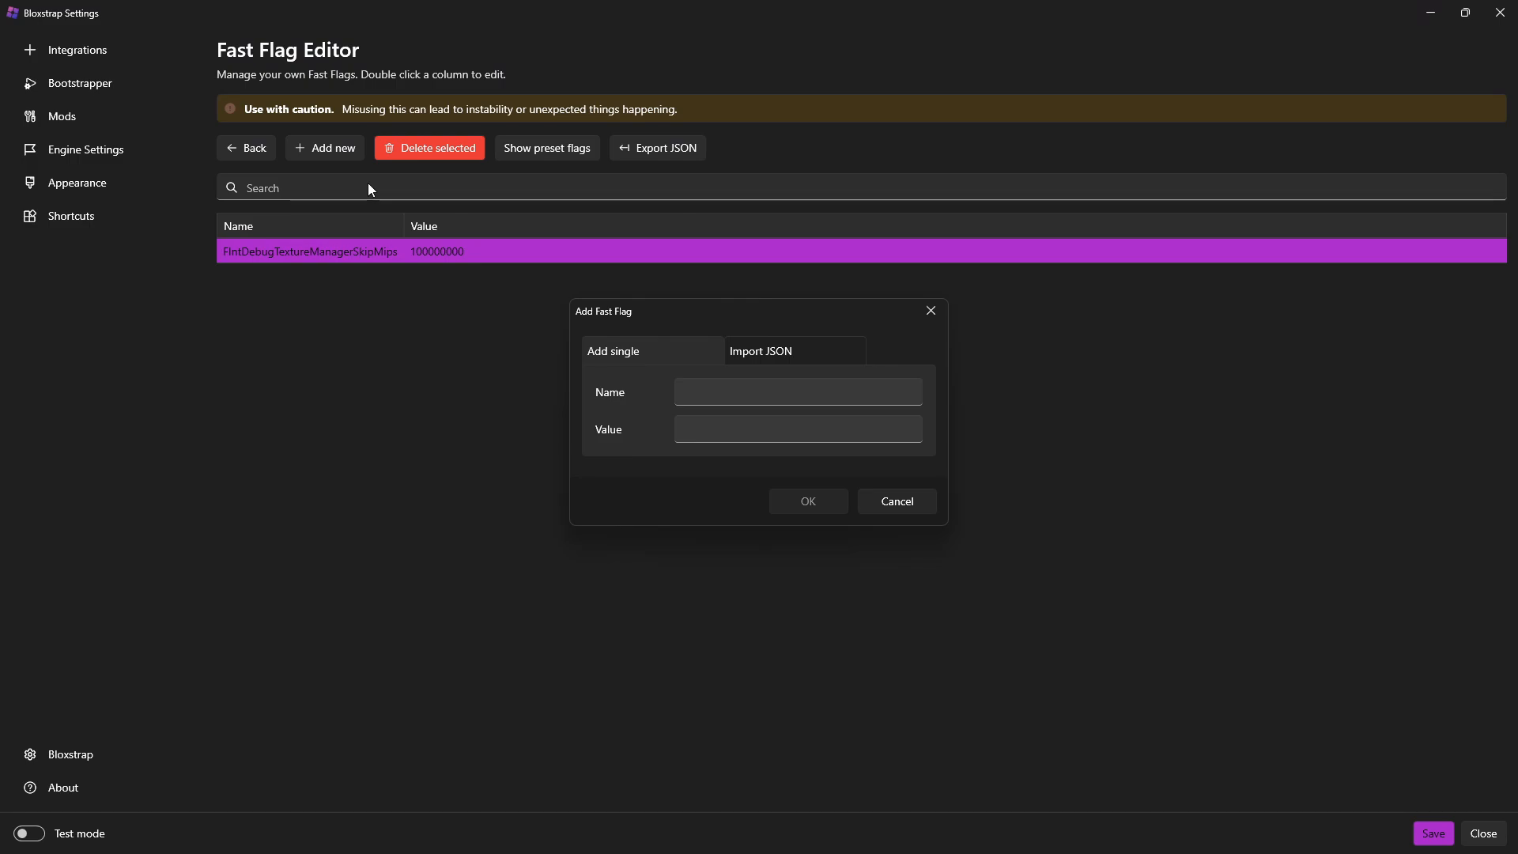
Switch the Add Fast Flag dialog to the Import JSON tab
click(761, 350)
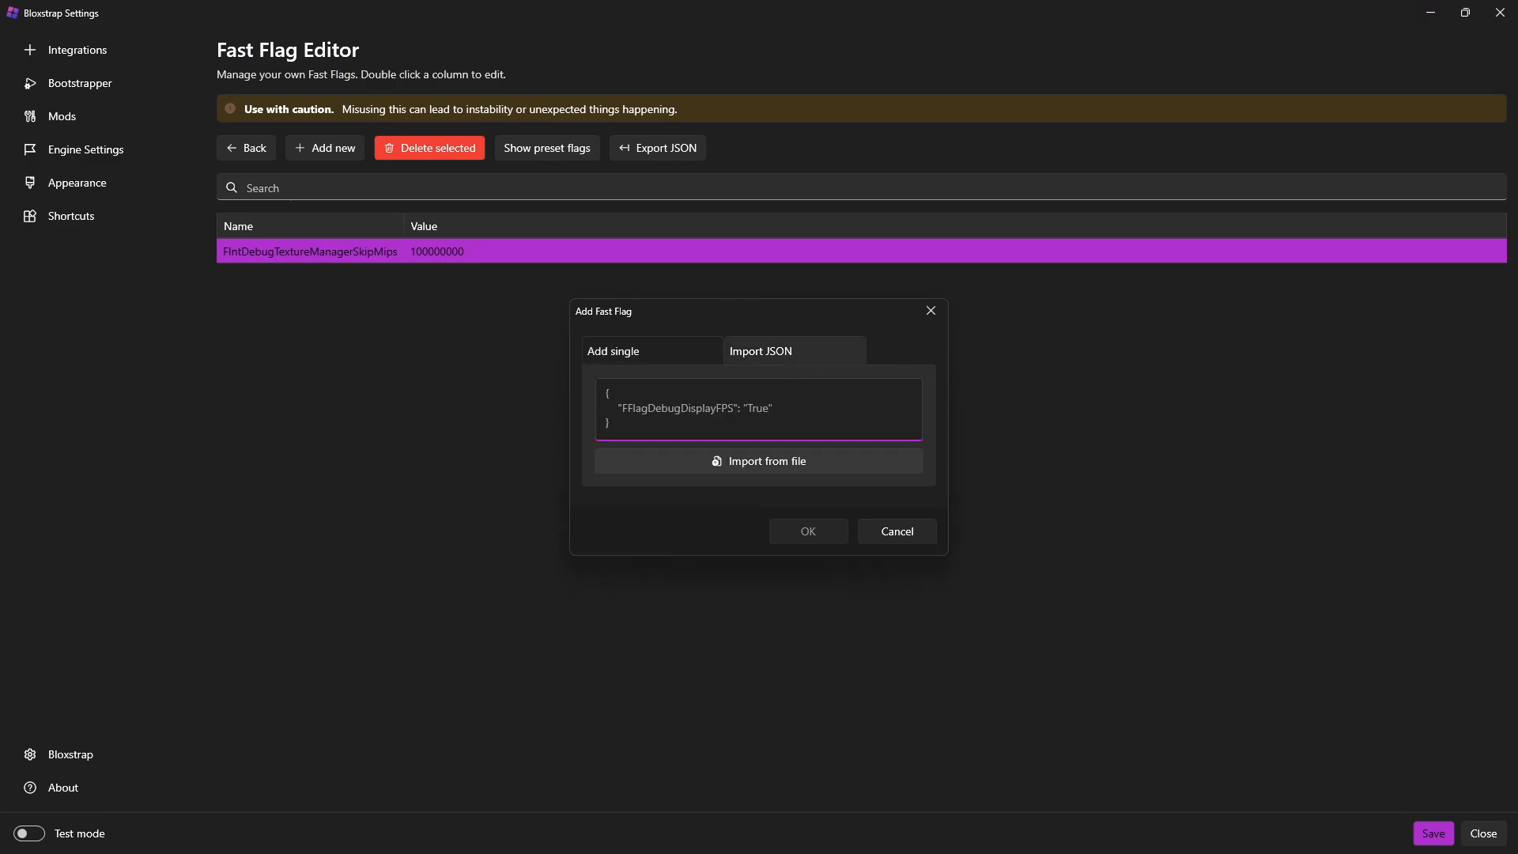
mouse_move(796, 390)
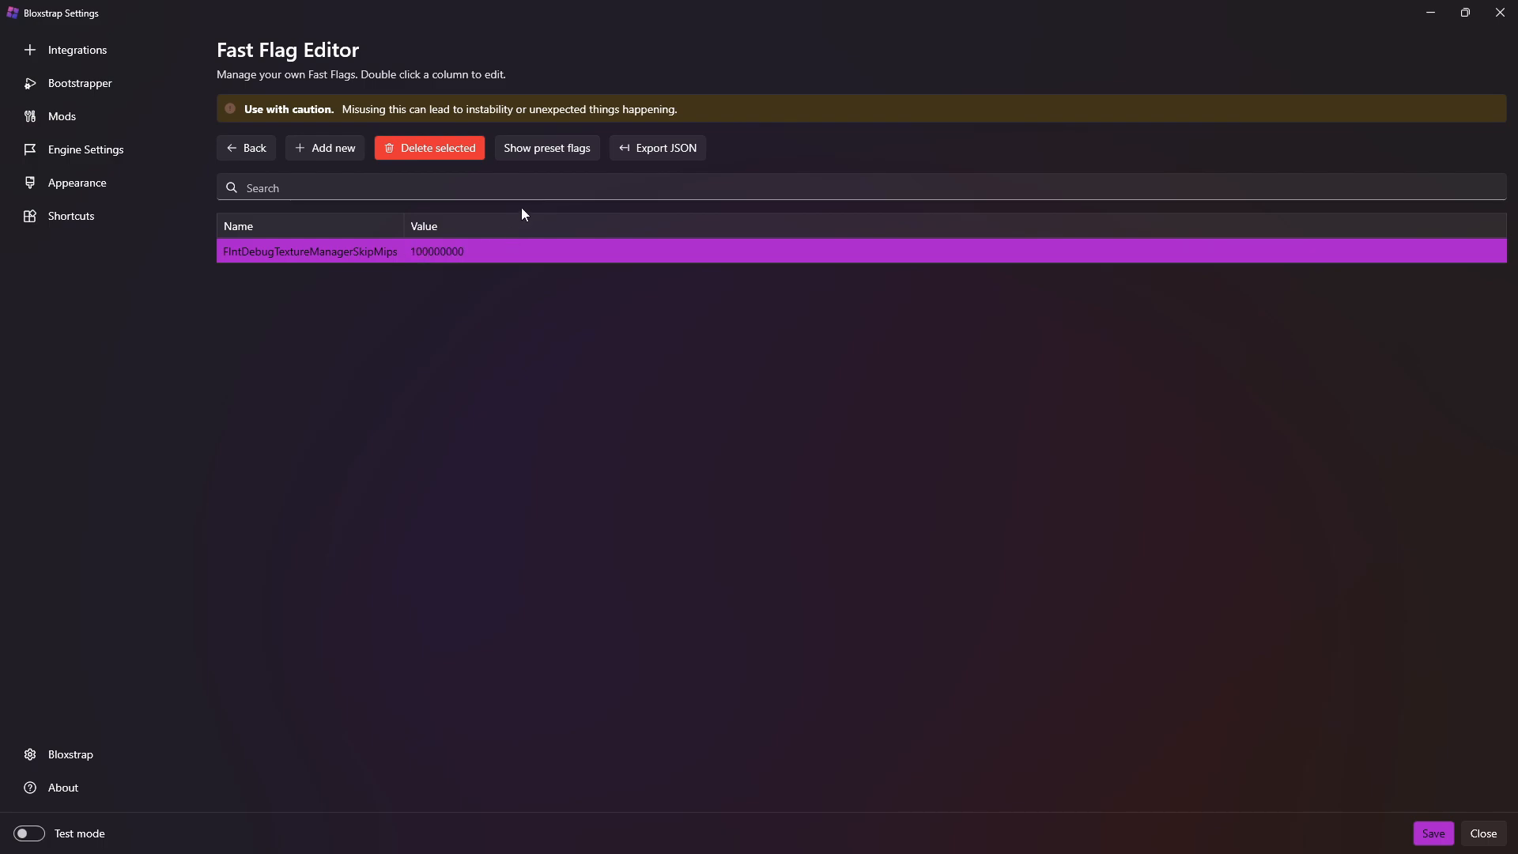
mouse_move(587, 841)
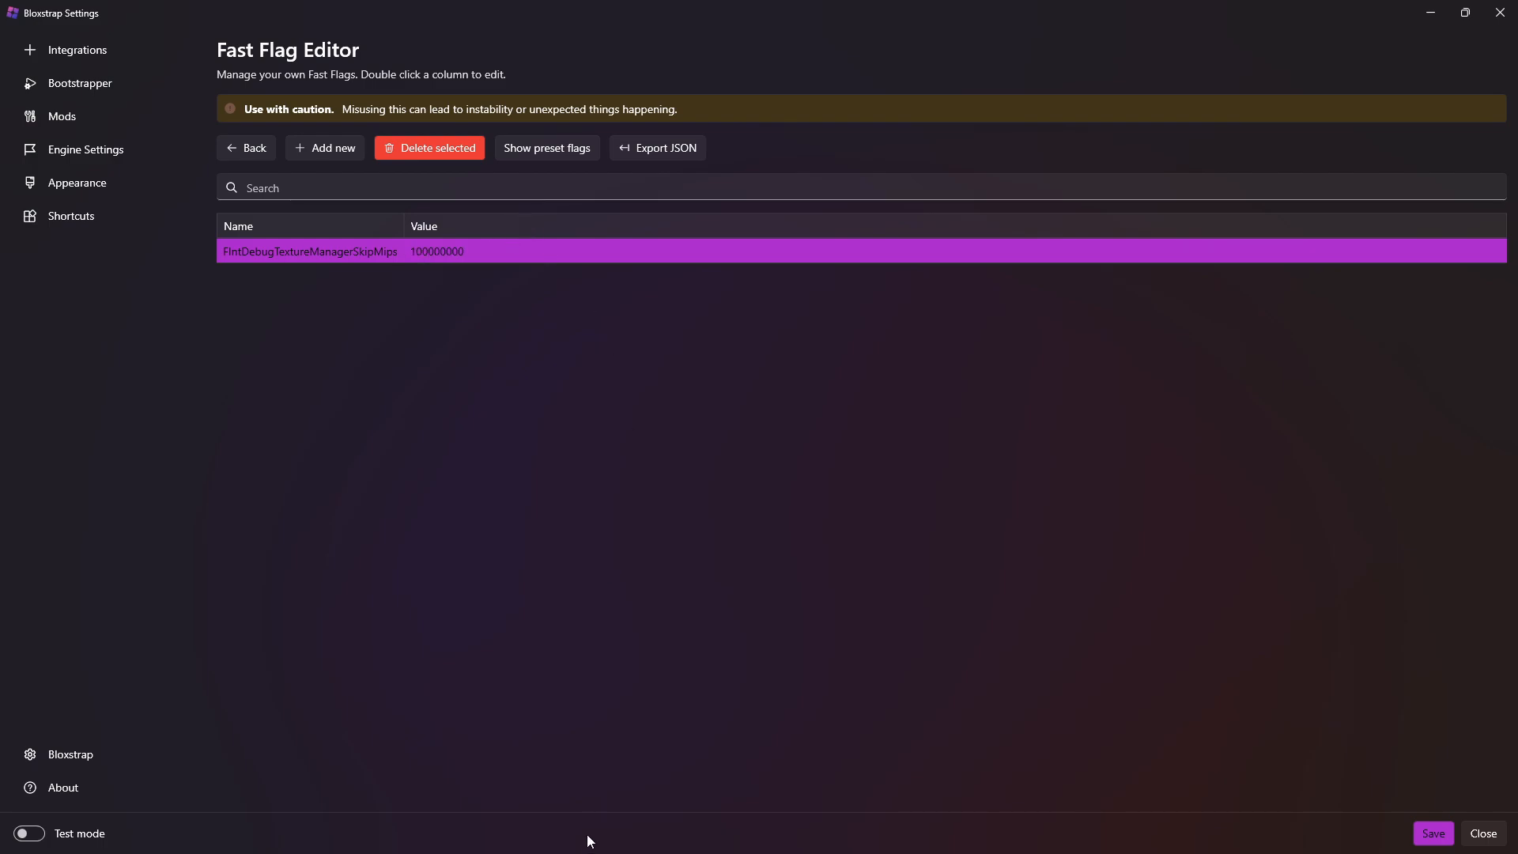
mouse_move(1207, 482)
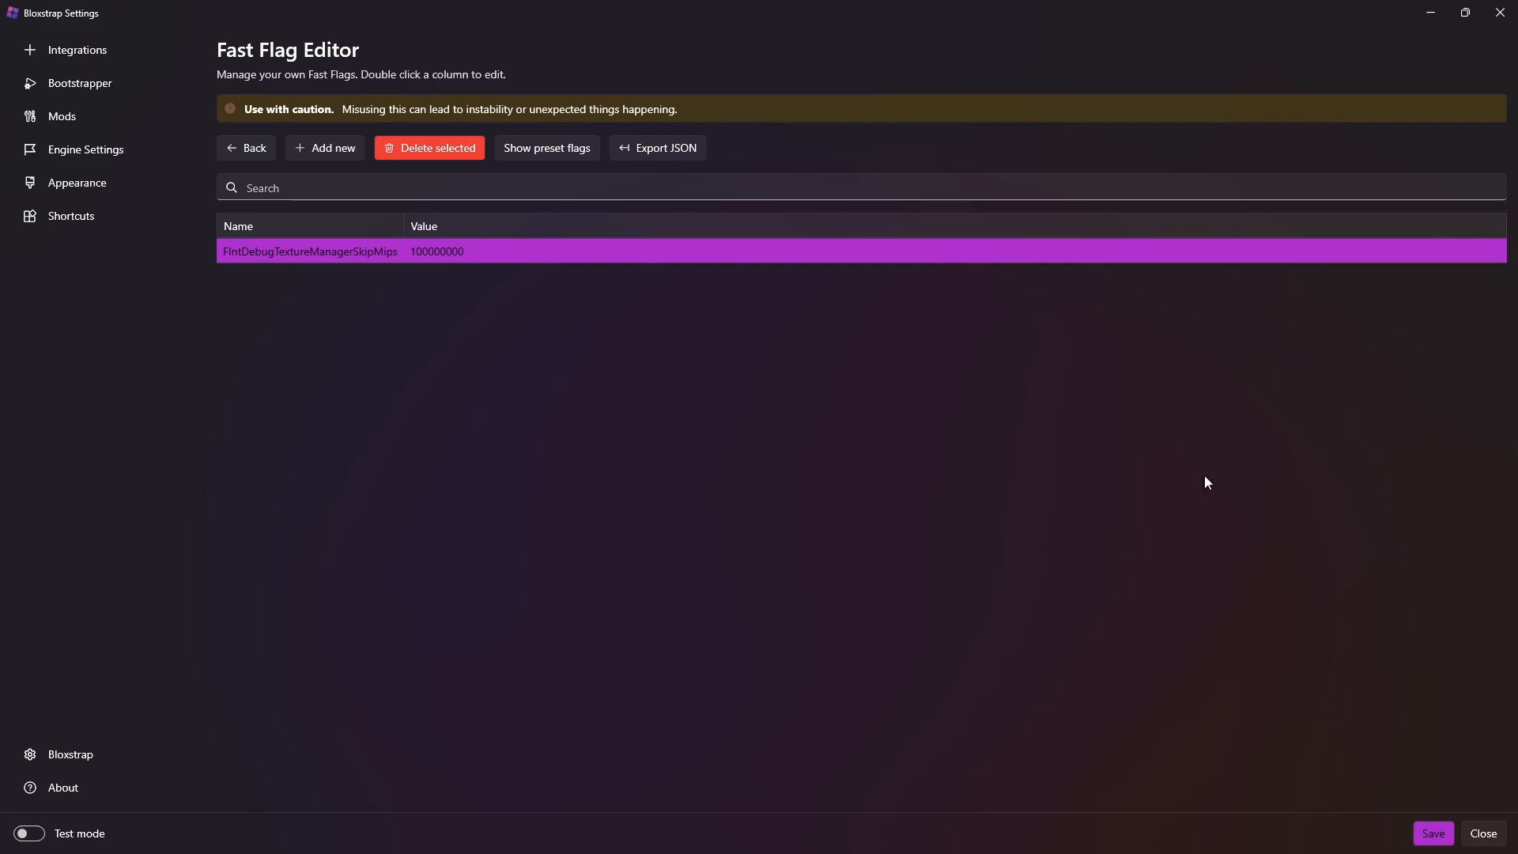
Save the Bloxstrap fast flag settings
click(76, 49)
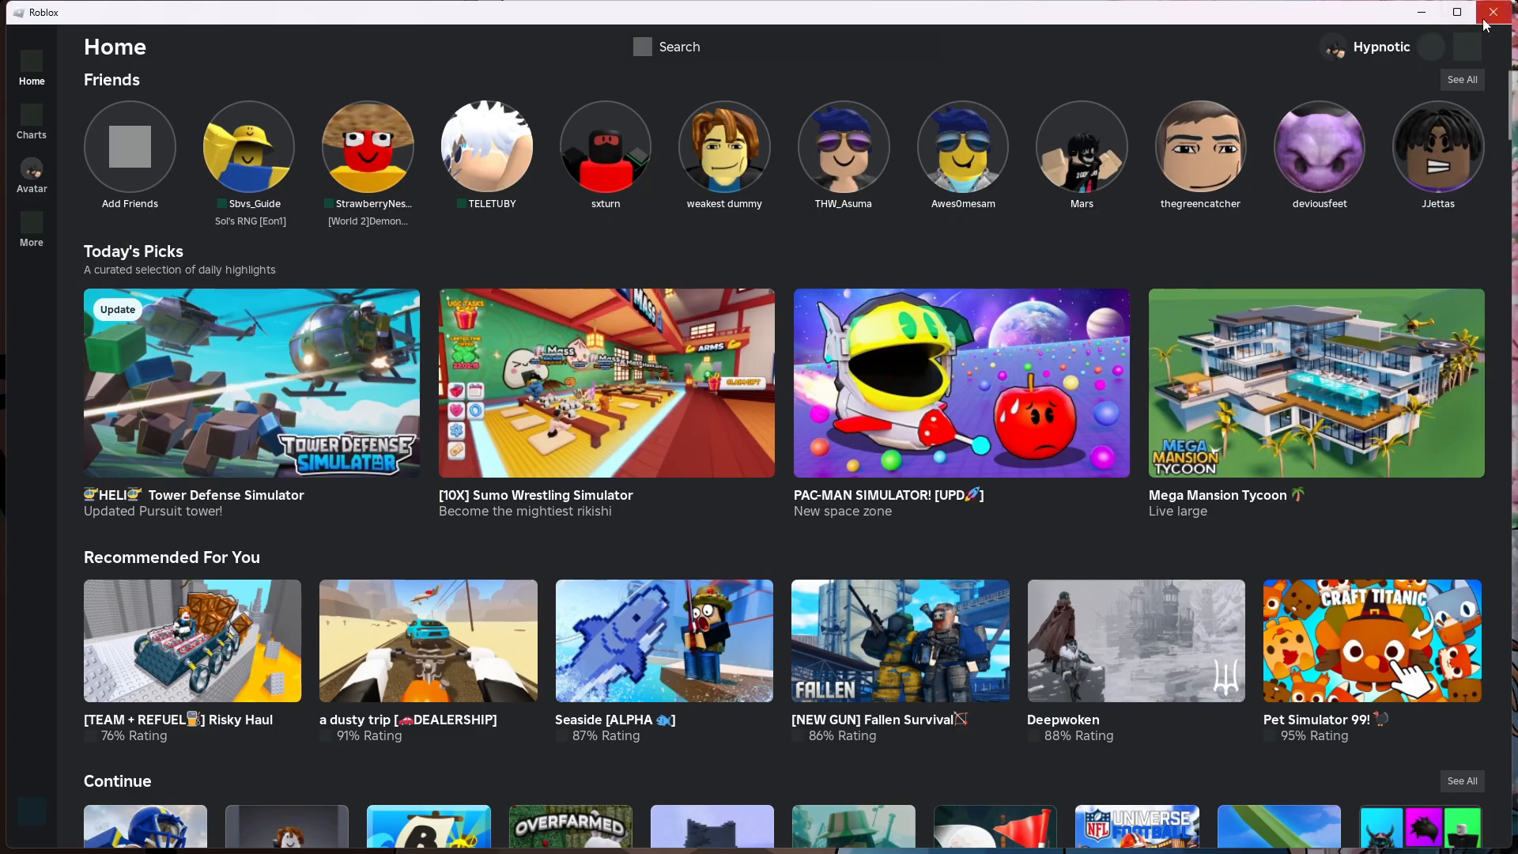
Maximize the Roblox window and switch it to fullscreen with F11
click(1500, 12)
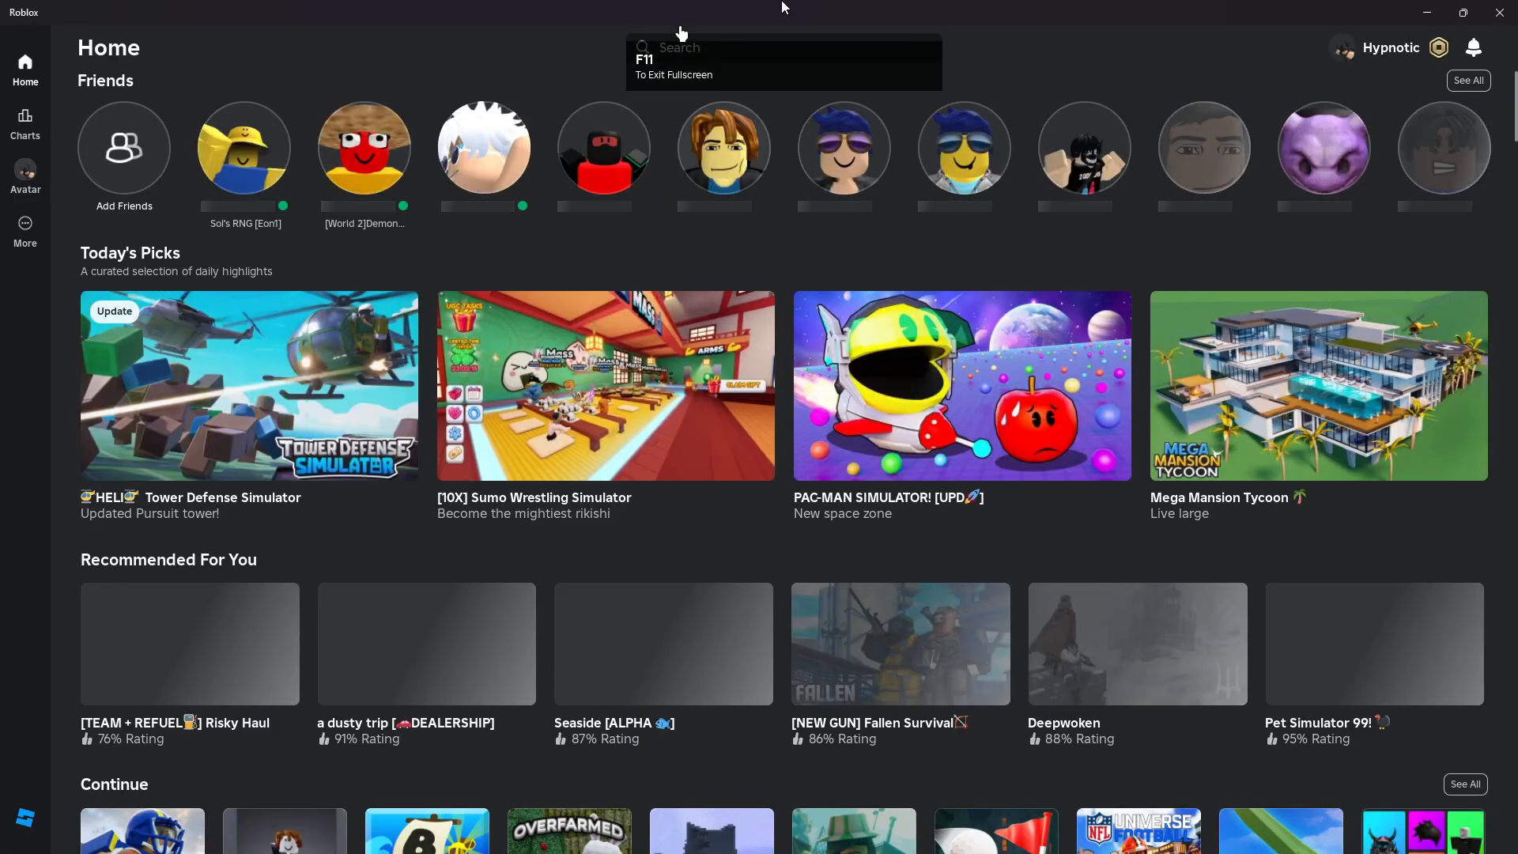
key(f11)
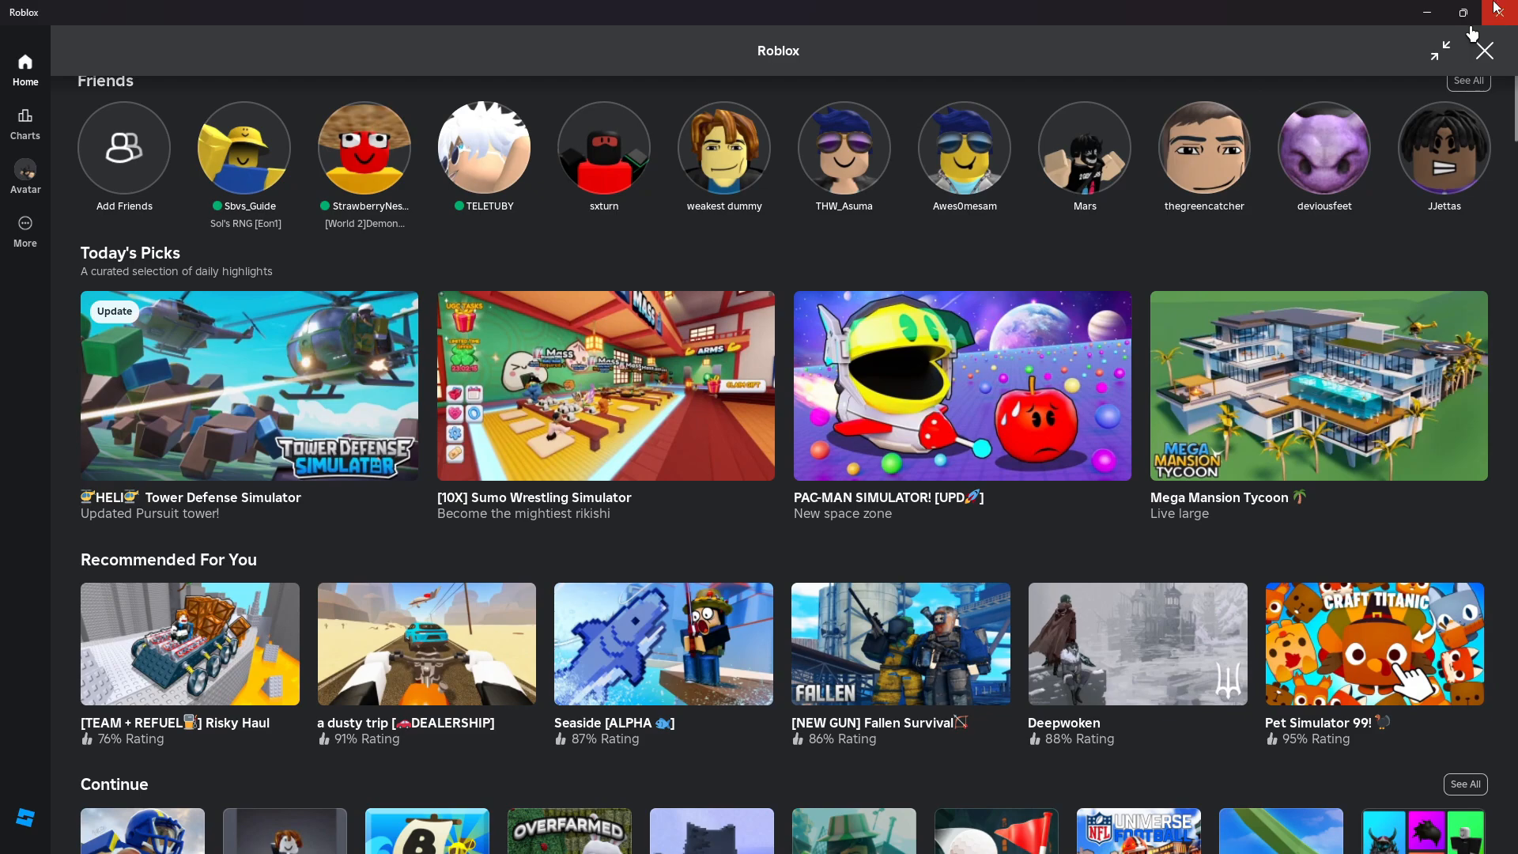